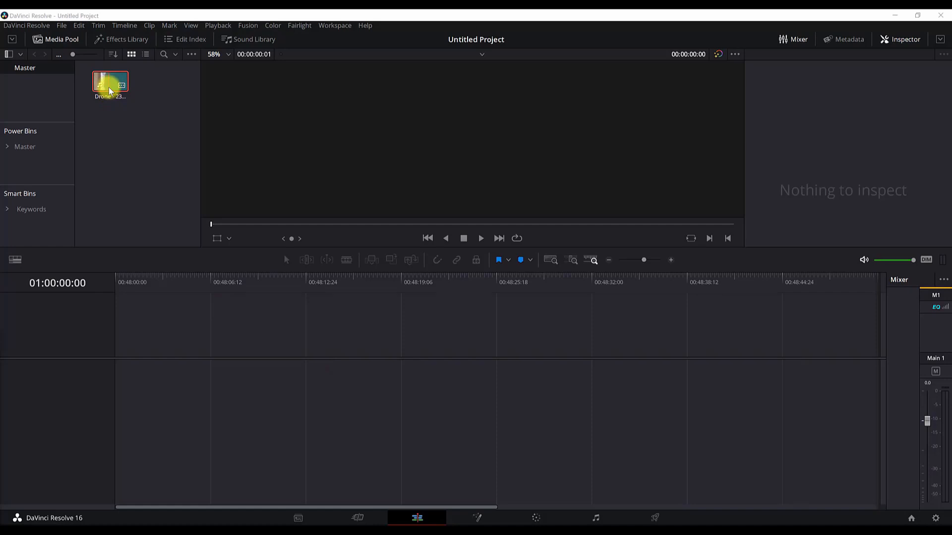
pyautogui.moveTo(192, 164)
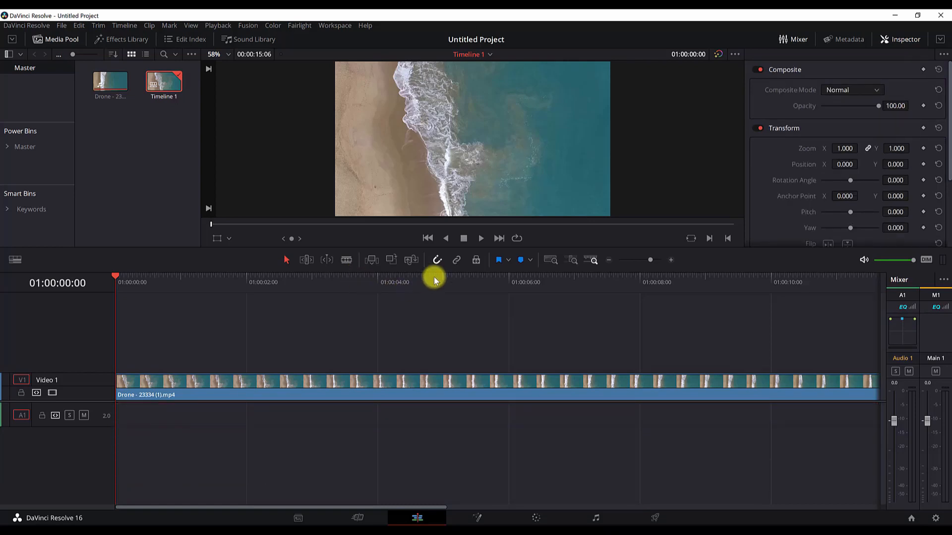
pyautogui.moveTo(435, 287)
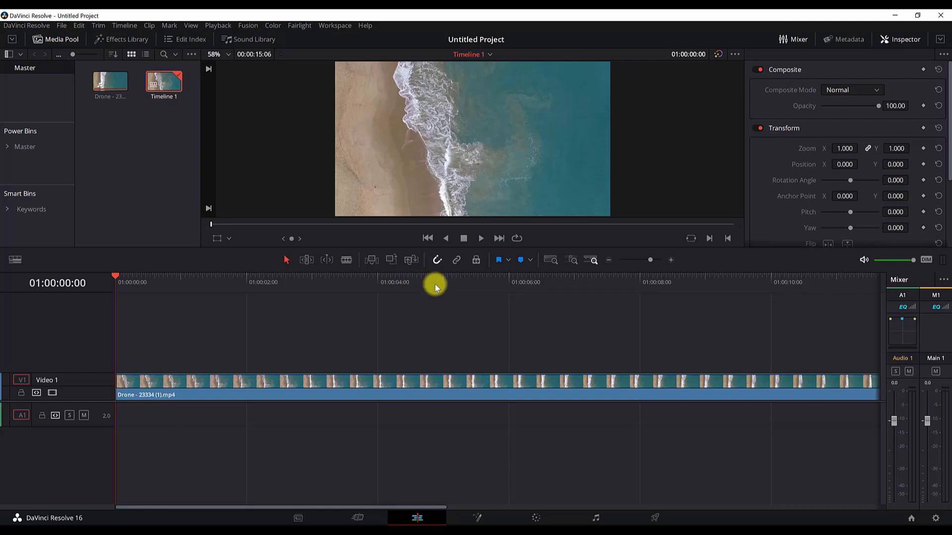
pyautogui.moveTo(446, 286)
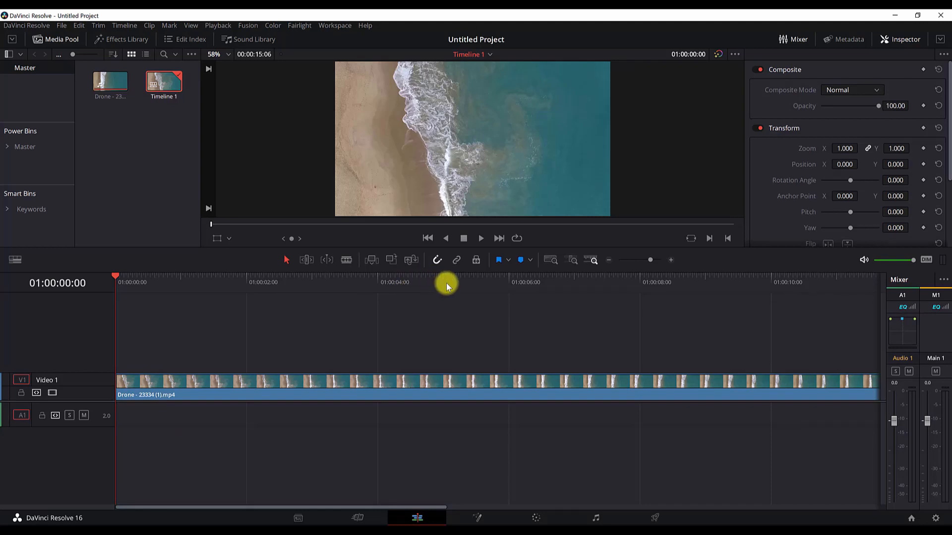
# Move the playhead to about four seconds on the new Timeline 1 with the drone clip.
pyautogui.click(384, 281)
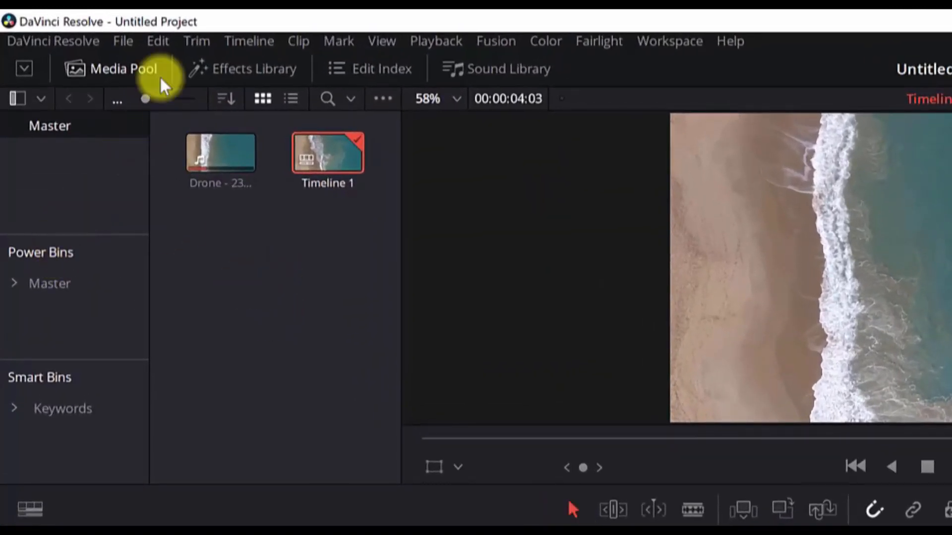
# Add a Text title from the Titles library onto Video 2 above the drone clip and select it.
pyautogui.click(253, 69)
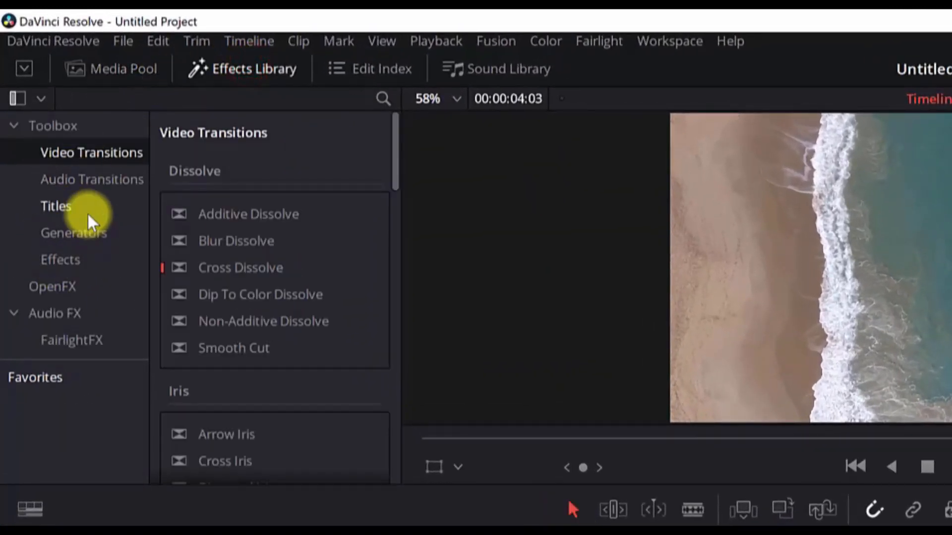
pyautogui.click(55, 206)
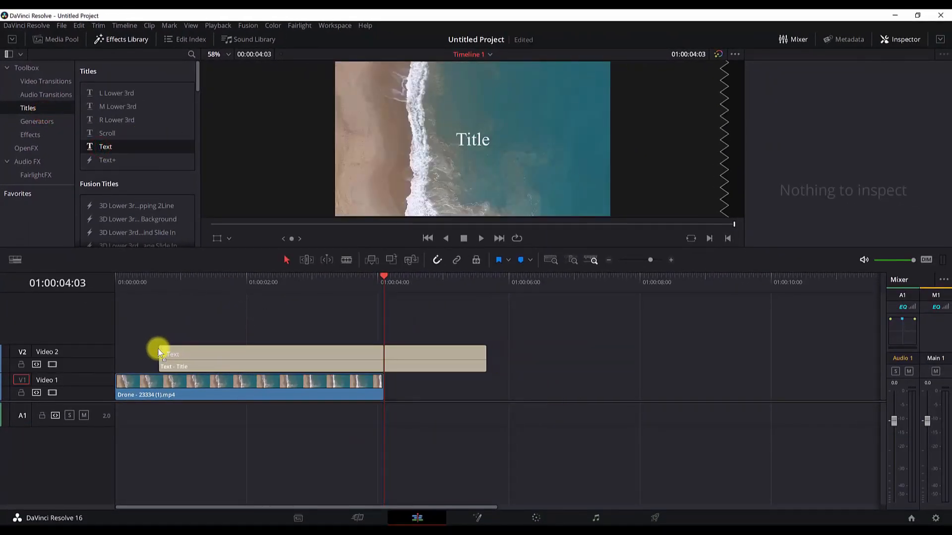
pyautogui.click(267, 358)
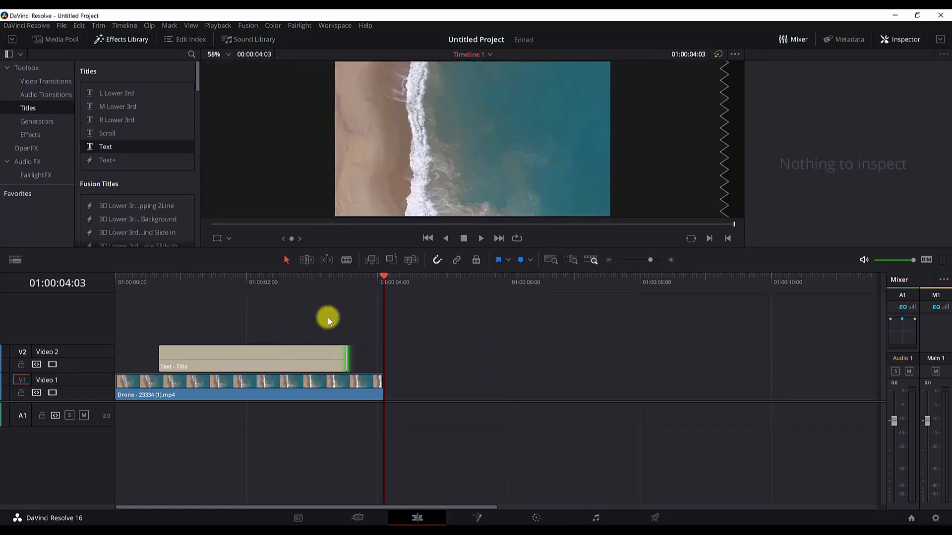
pyautogui.click(252, 358)
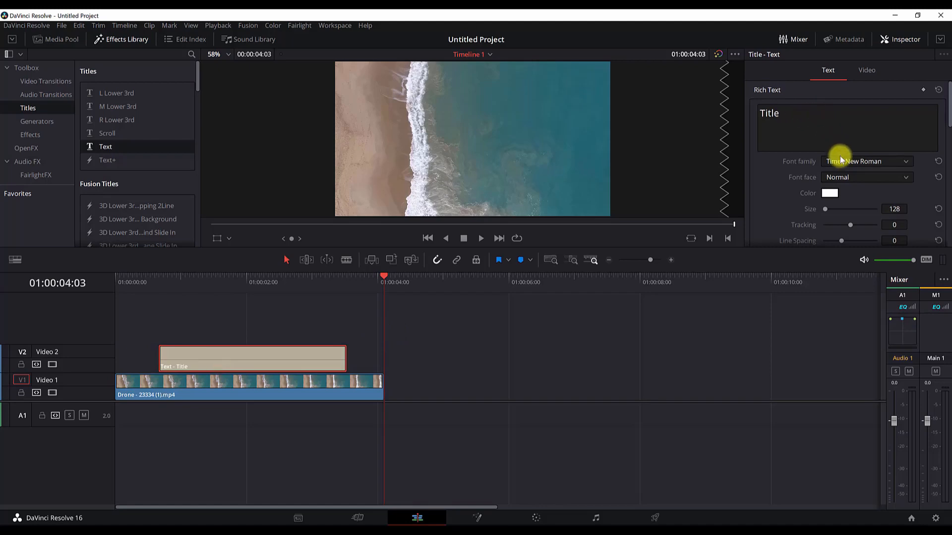
# Set the title to read WAVES in the Bebas Neue font.
pyautogui.click(867, 160)
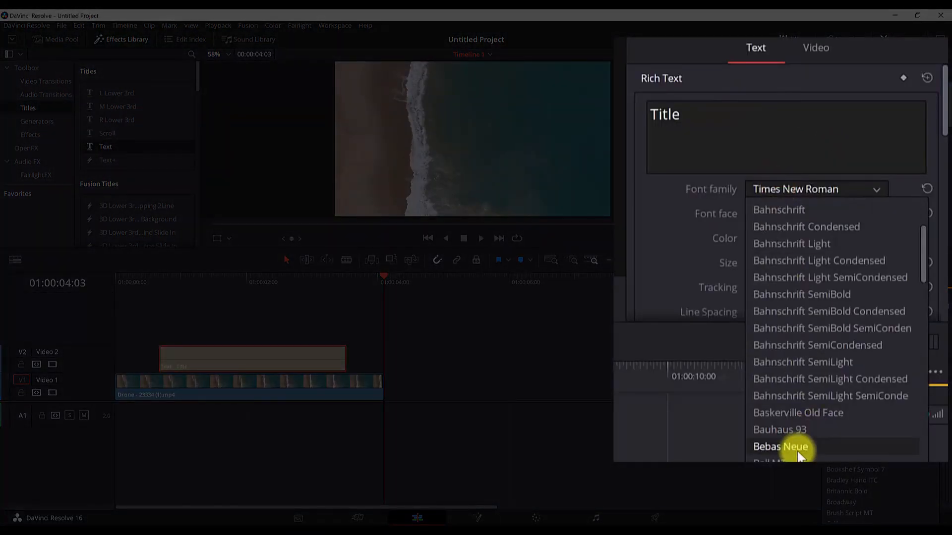
pyautogui.click(782, 447)
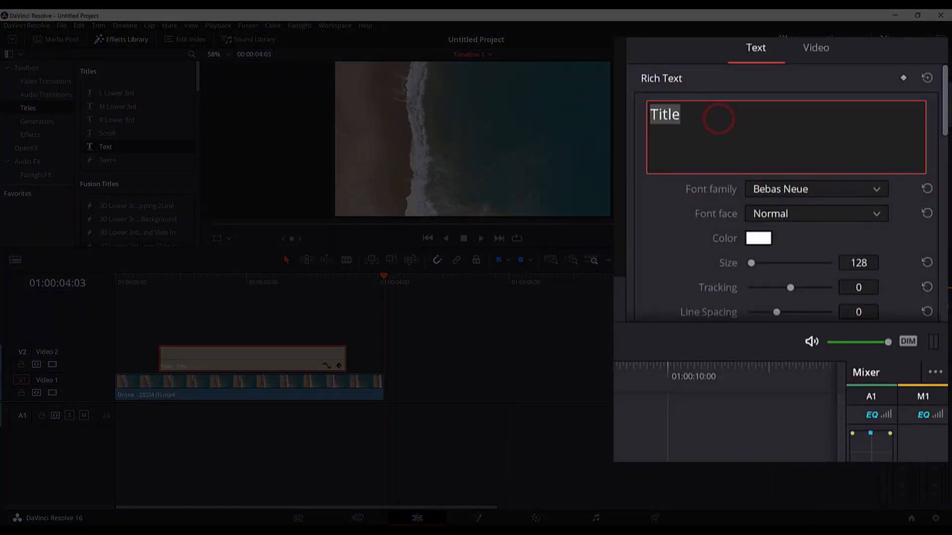
pyautogui.write('WAVES')
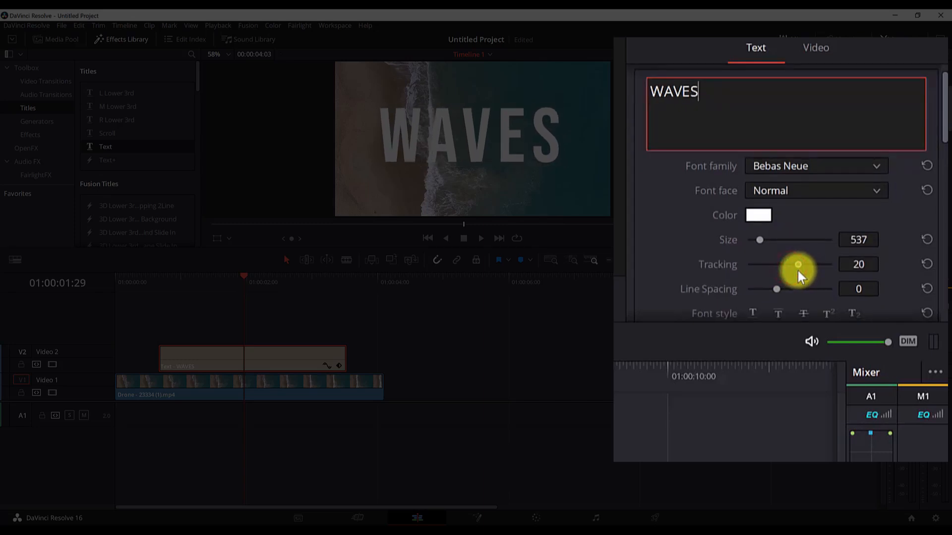
# Widen the letter tracking and colour the WAVES title yellow.
pyautogui.click(759, 146)
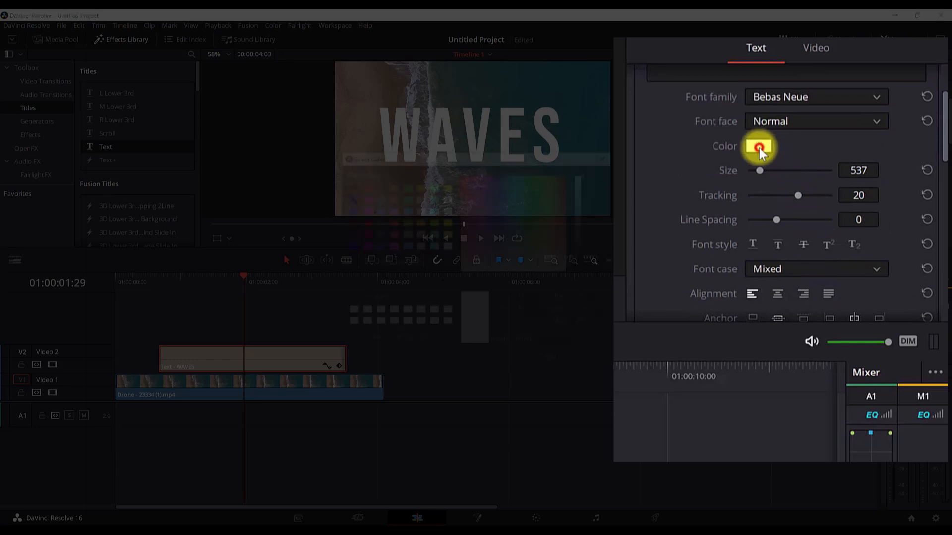
pyautogui.click(758, 147)
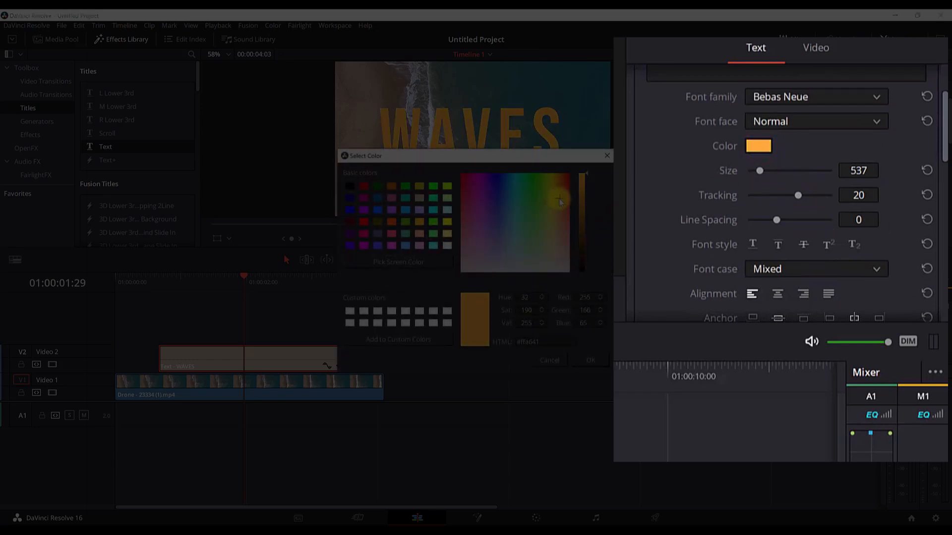
pyautogui.click(549, 204)
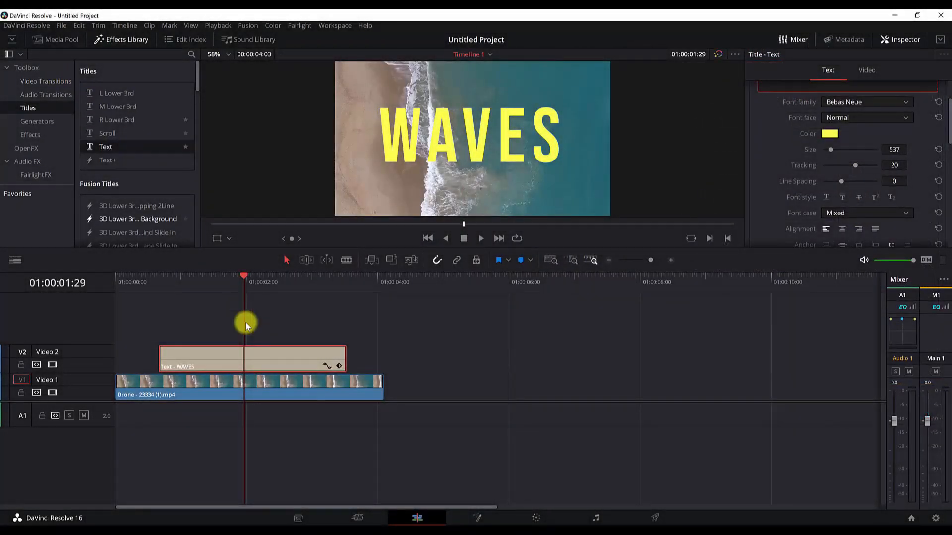
pyautogui.moveTo(240, 100)
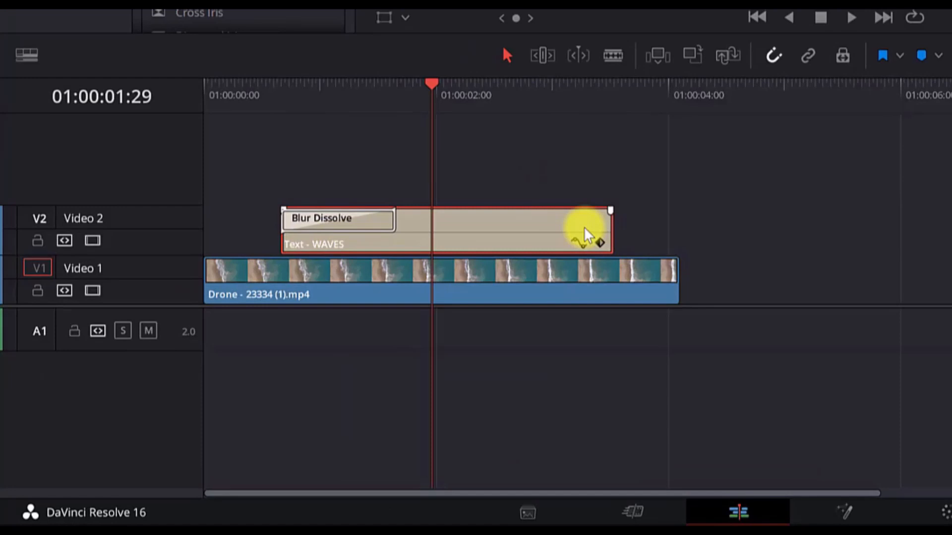
pyautogui.moveTo(364, 231)
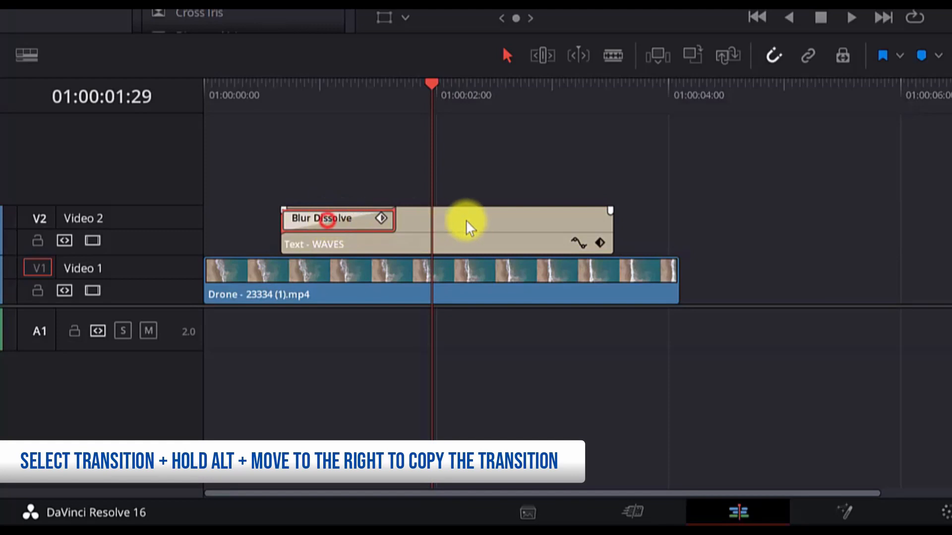
pyautogui.moveTo(601, 228)
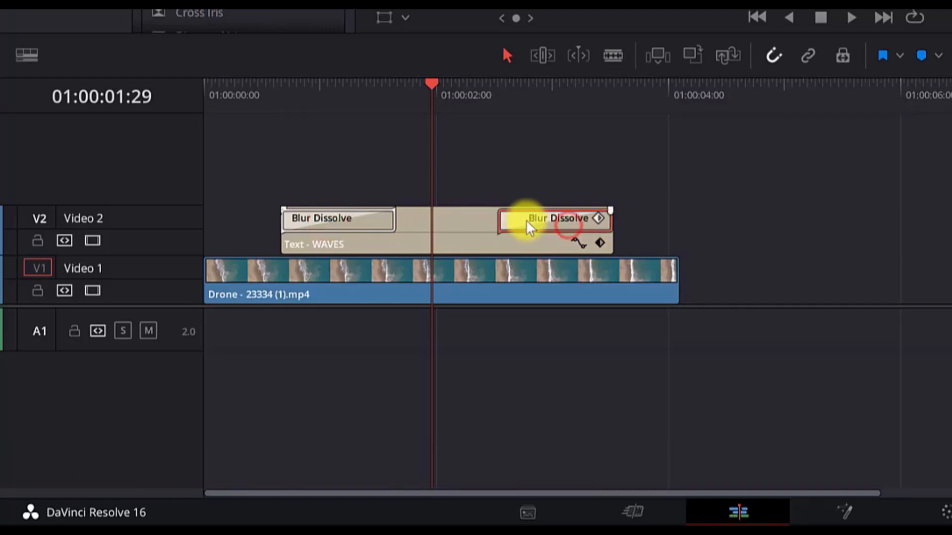
pyautogui.moveTo(355, 236)
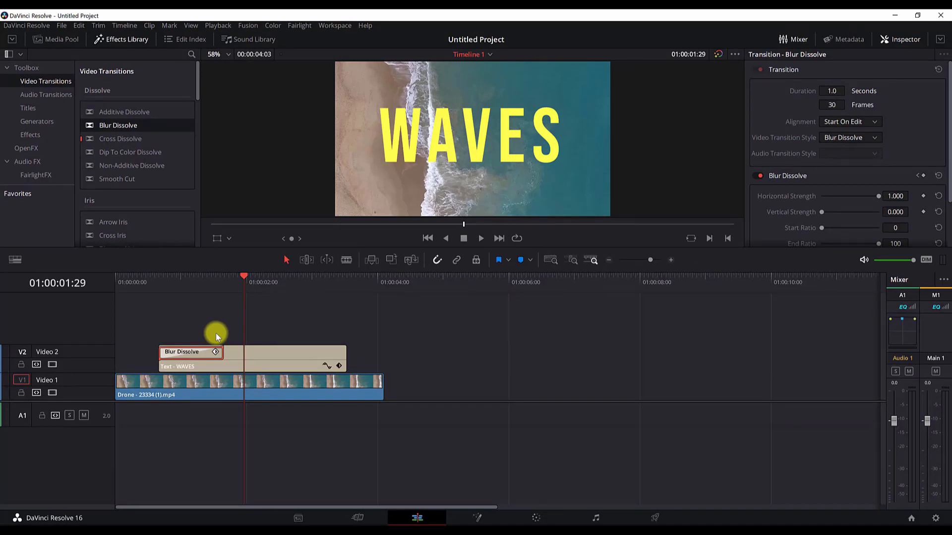
pyautogui.moveTo(802, 61)
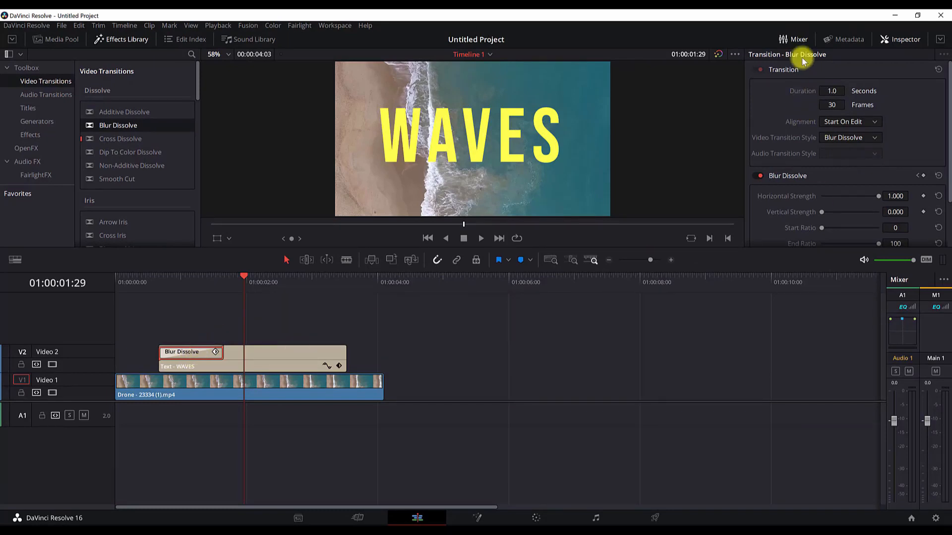
pyautogui.moveTo(756, 59)
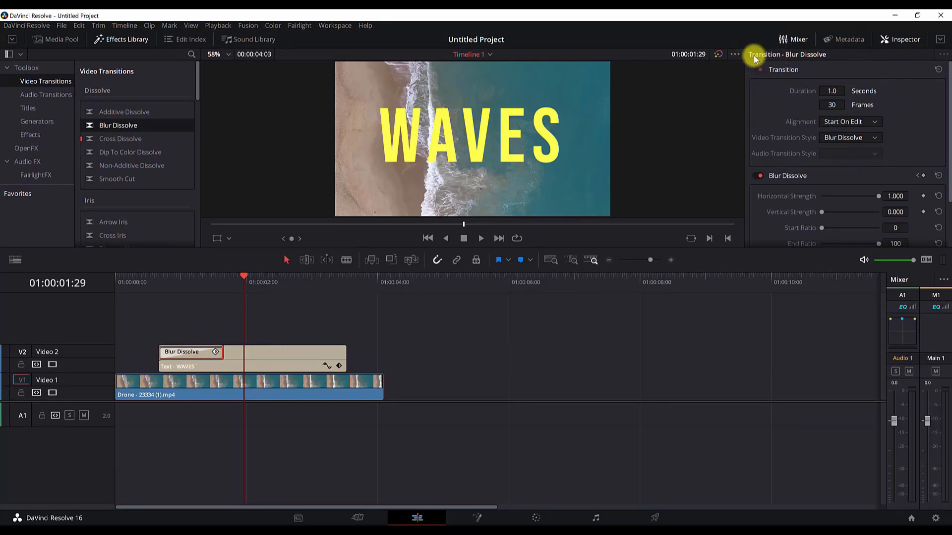
pyautogui.moveTo(843, 90)
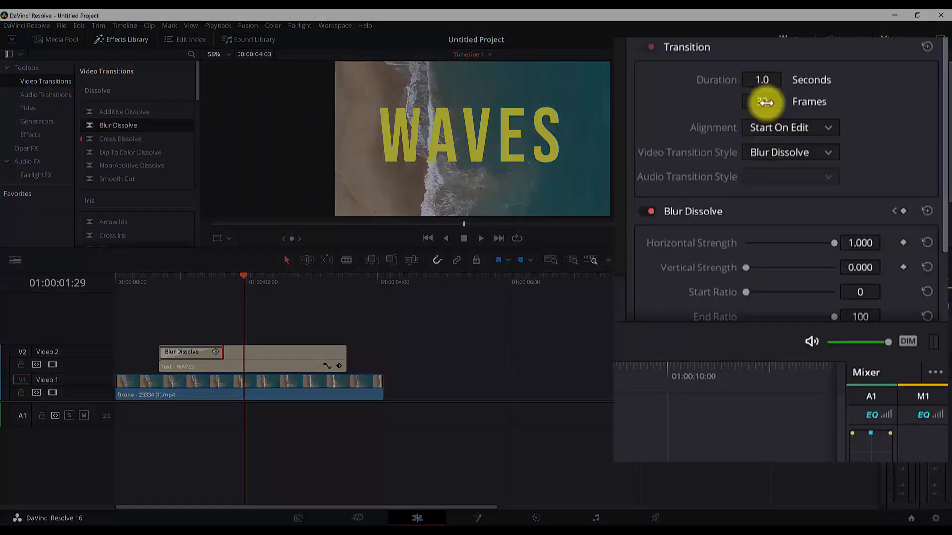
# Set the Blur Dissolve to 20 frames with In & Out easing.
pyautogui.click(761, 101)
pyautogui.write('20')
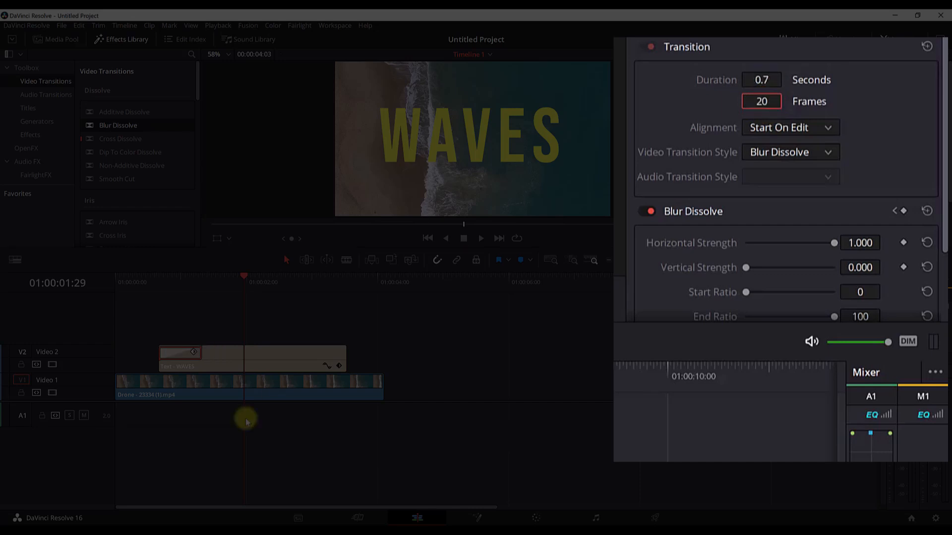
pyautogui.scroll(-3)
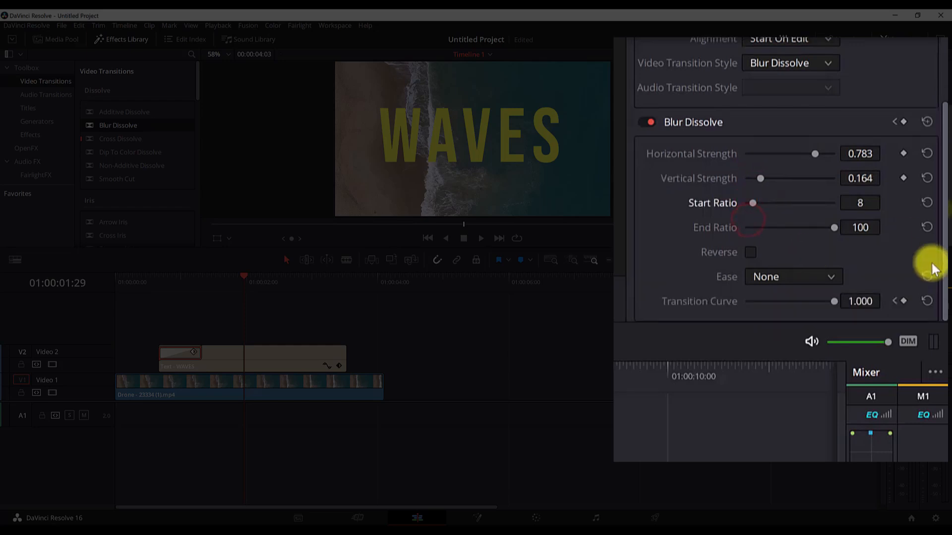
pyautogui.moveTo(787, 168)
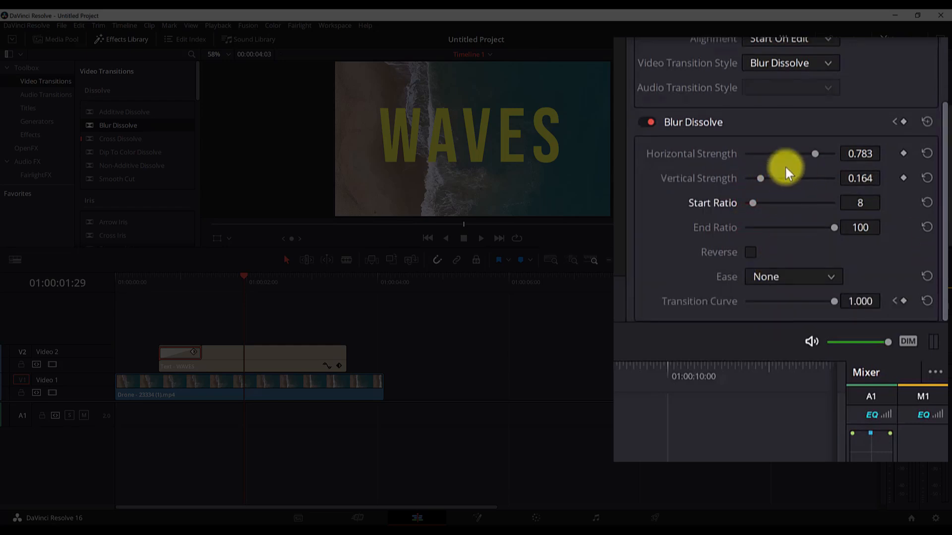
pyautogui.moveTo(793, 229)
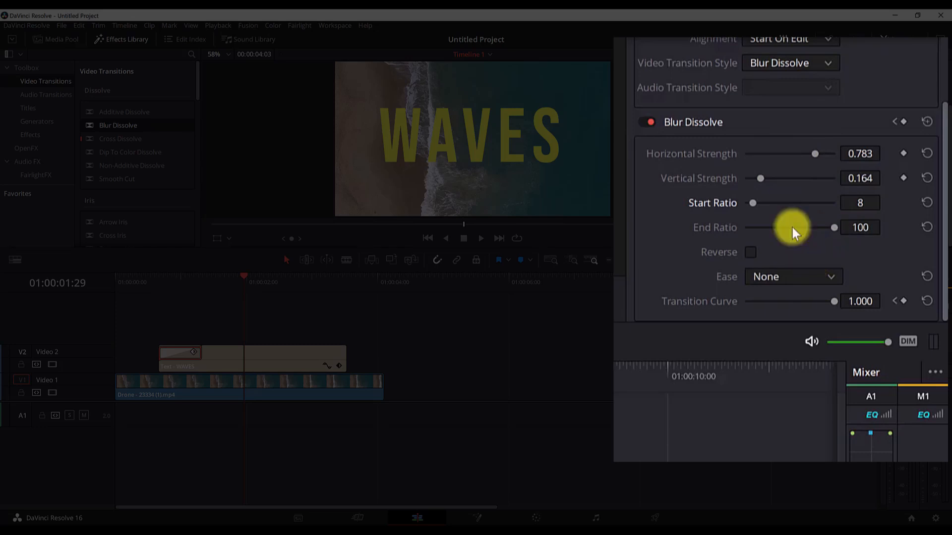
pyautogui.click(793, 277)
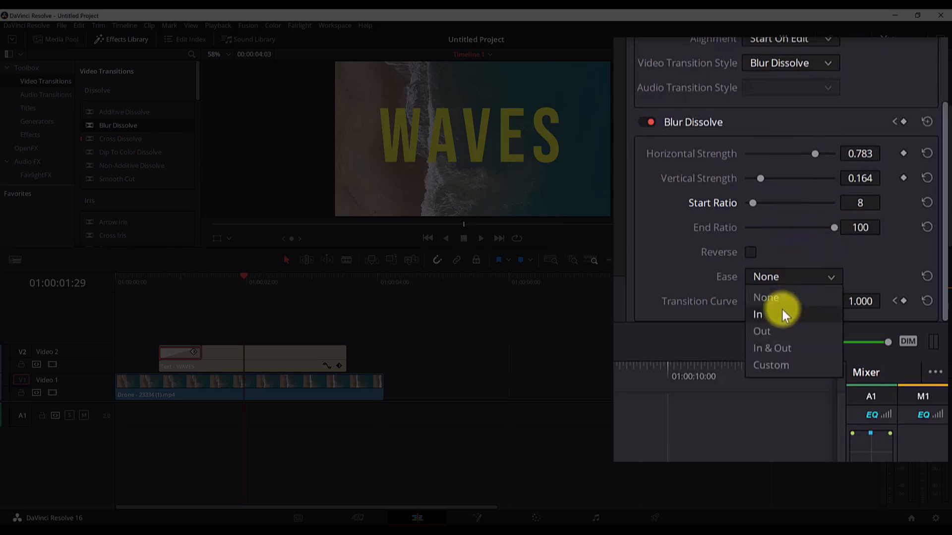
pyautogui.click(756, 315)
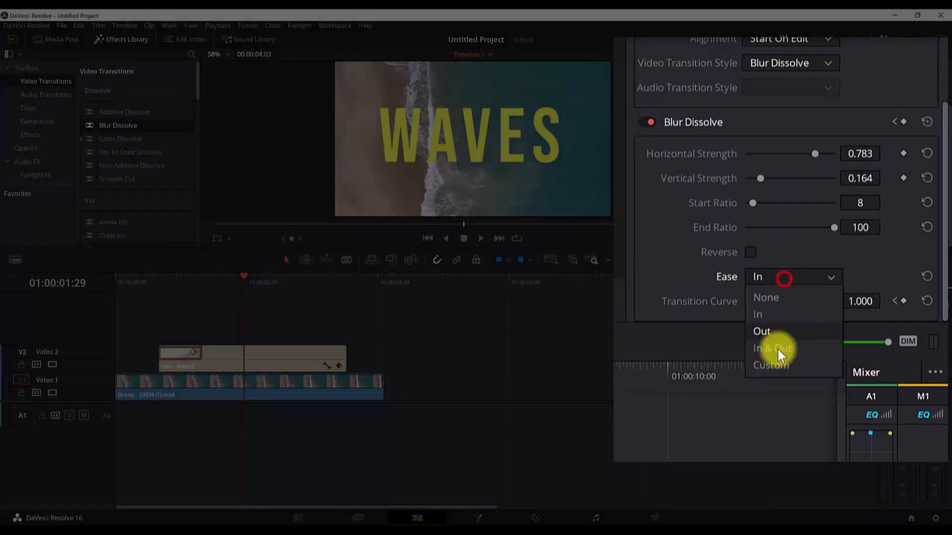
pyautogui.click(769, 348)
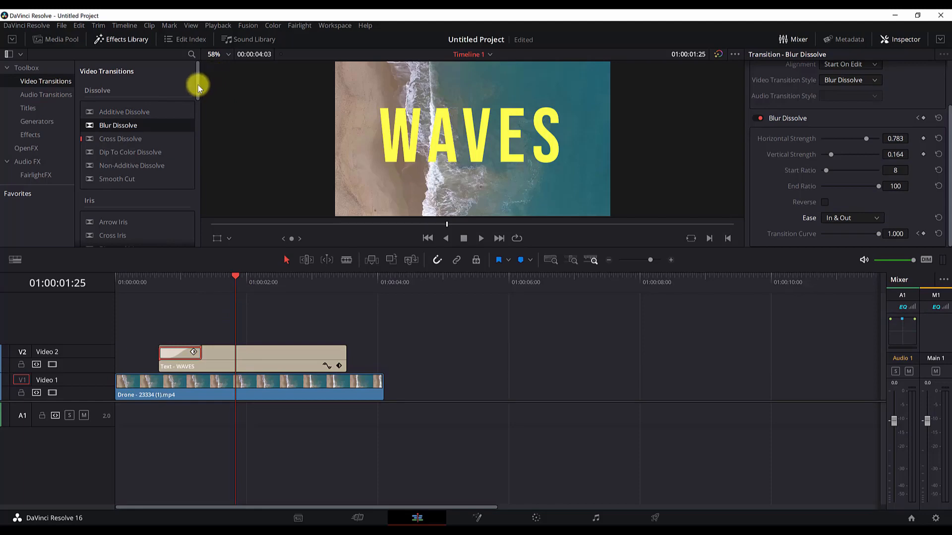
pyautogui.click(190, 342)
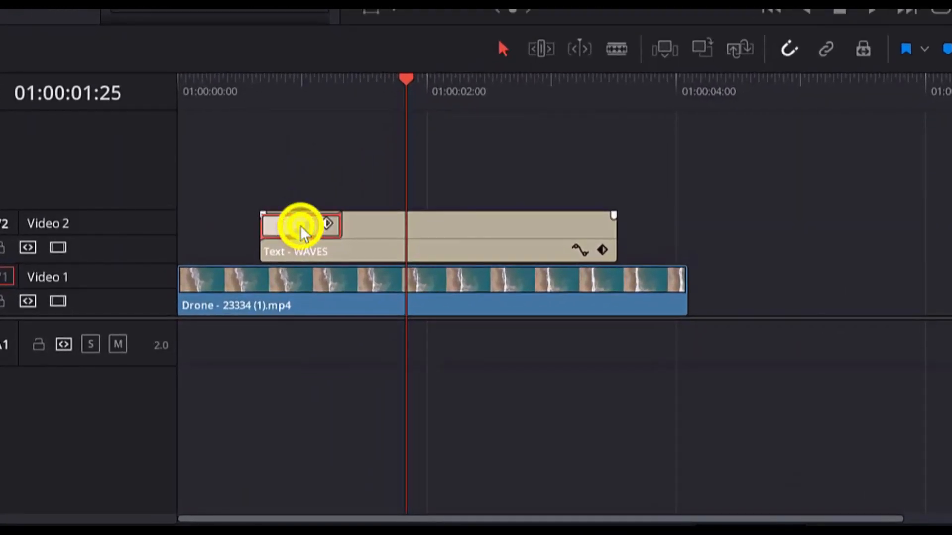
pyautogui.rightClick(299, 226)
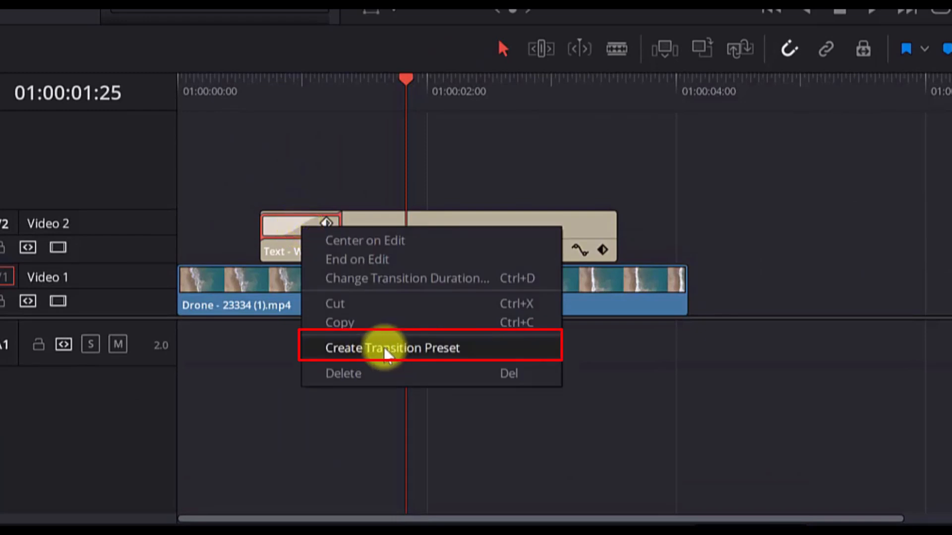
pyautogui.click(391, 348)
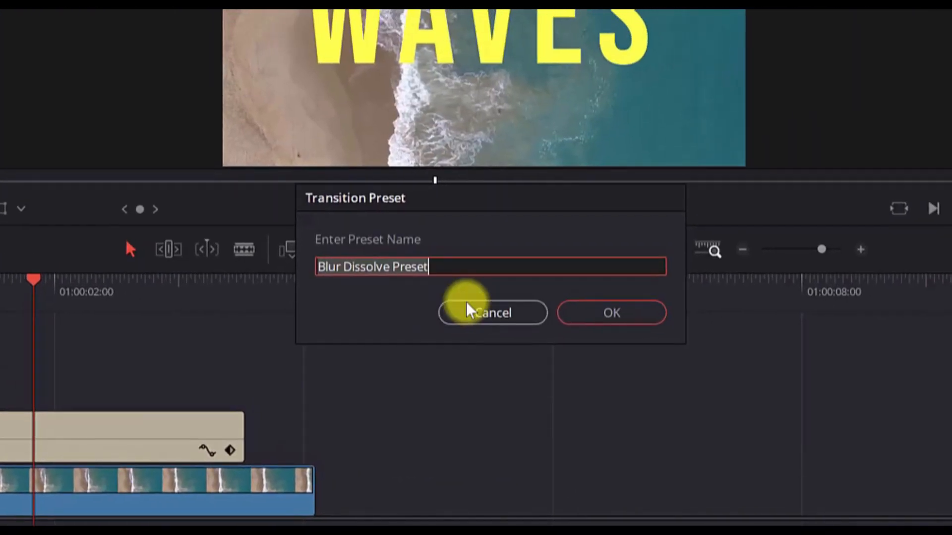
pyautogui.write('M')
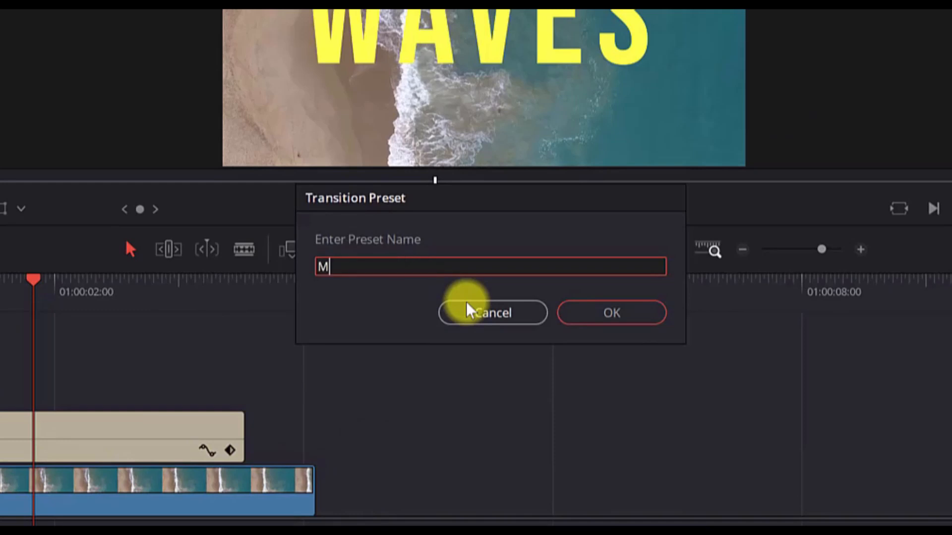
pyautogui.write('yB')
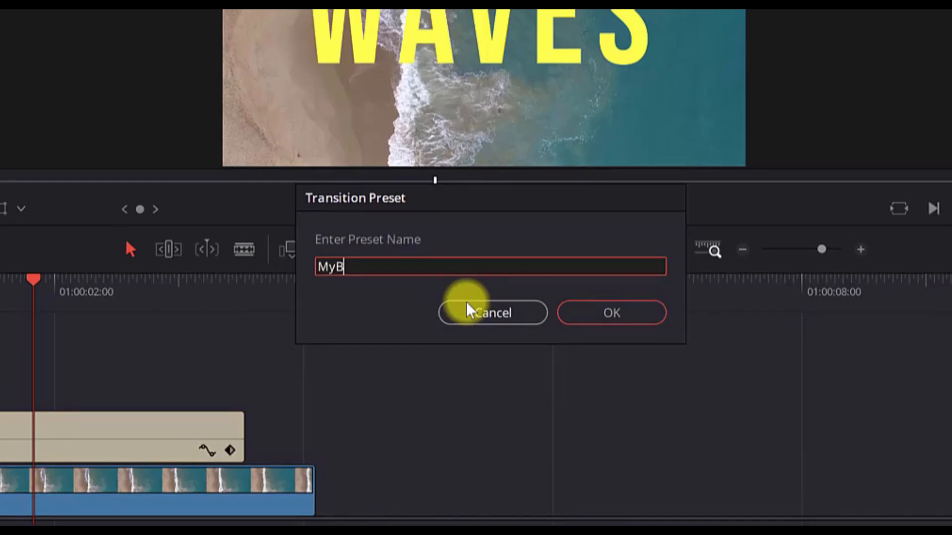
pyautogui.write('lurDissolve')
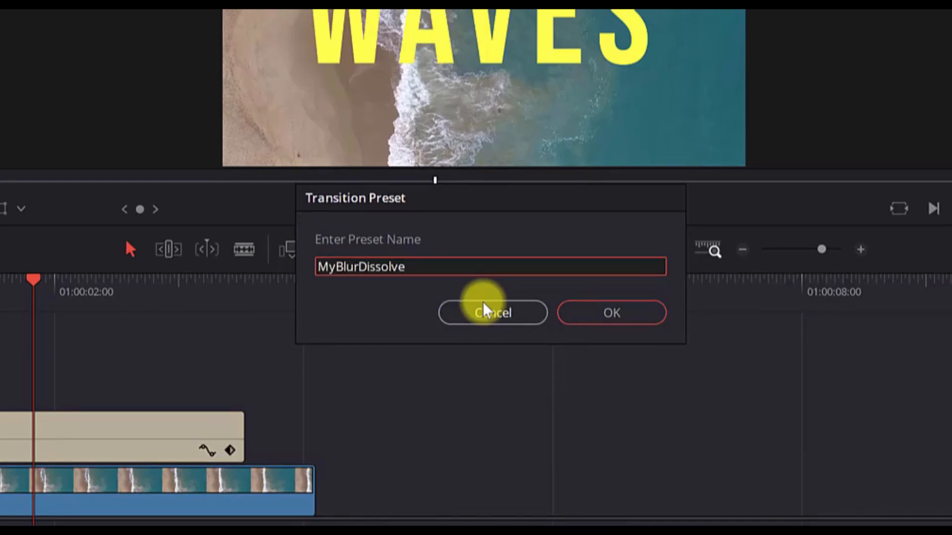
pyautogui.click(611, 312)
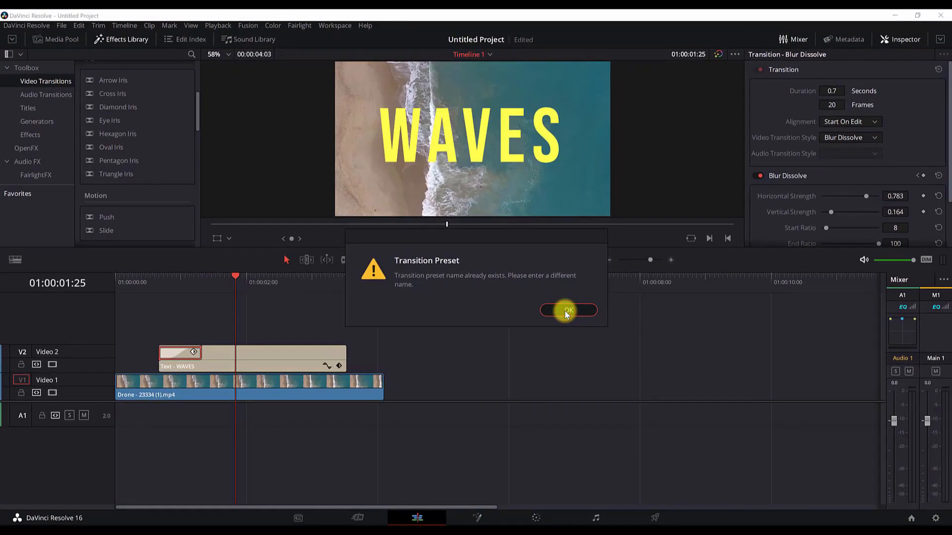
pyautogui.click(567, 310)
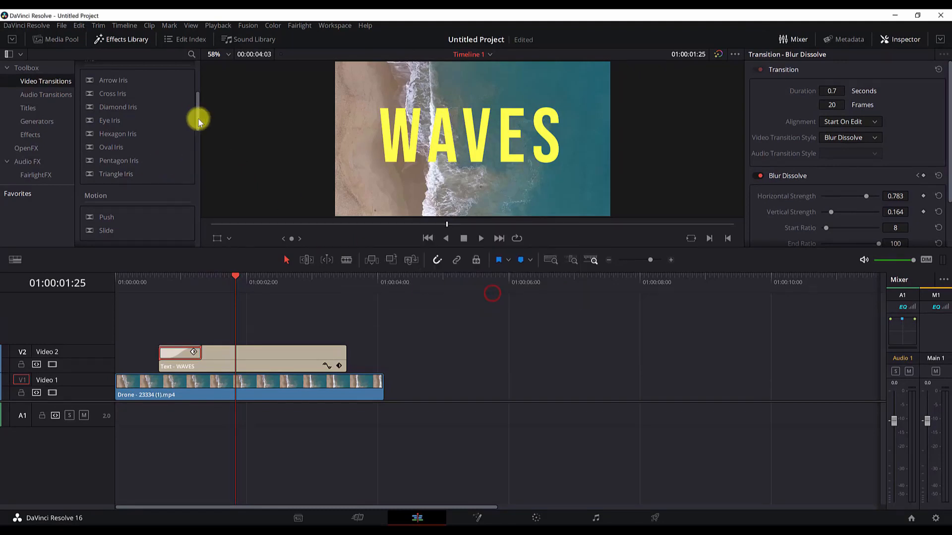
# Save the title's opening transition as a preset named MyBlurDissolve.
pyautogui.scroll(-3)
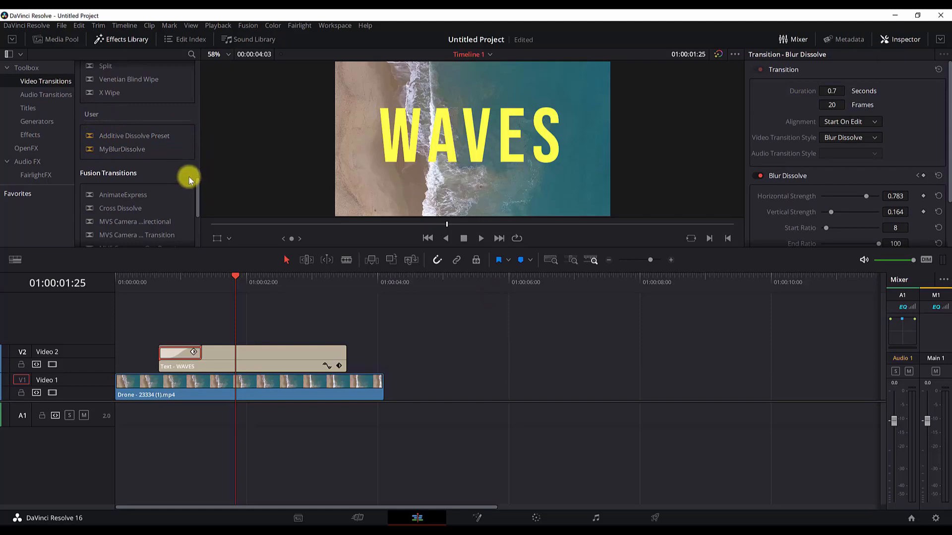
pyautogui.rightClick(122, 148)
pyautogui.write('My')
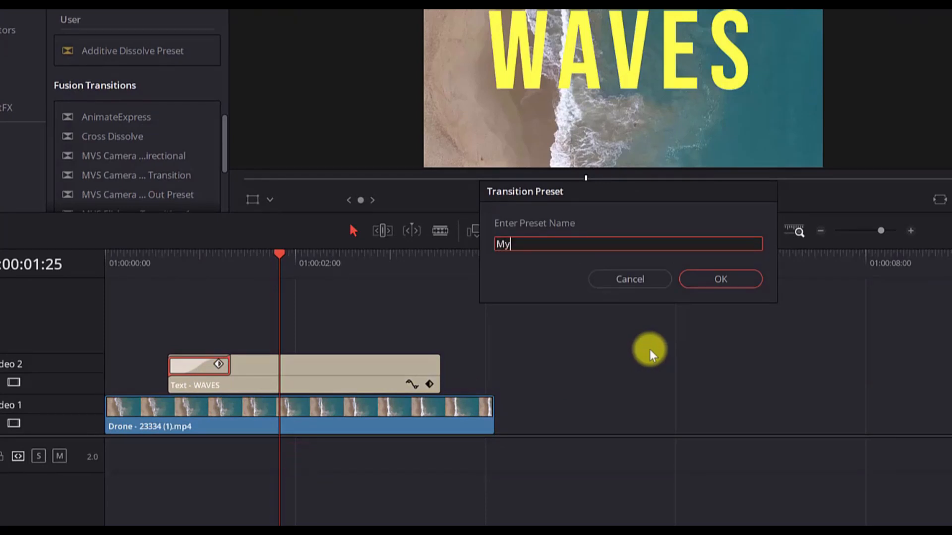
pyautogui.write('Blur')
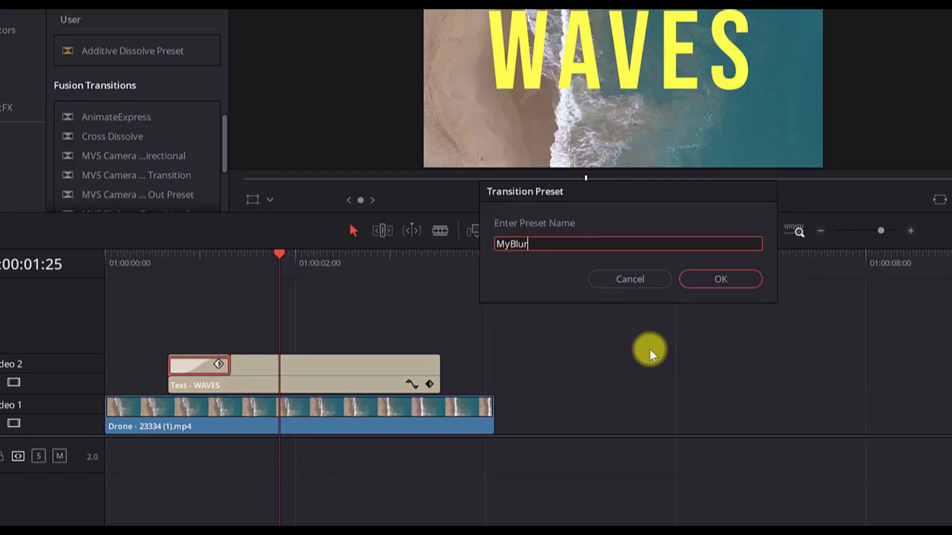
pyautogui.write('Dissolve')
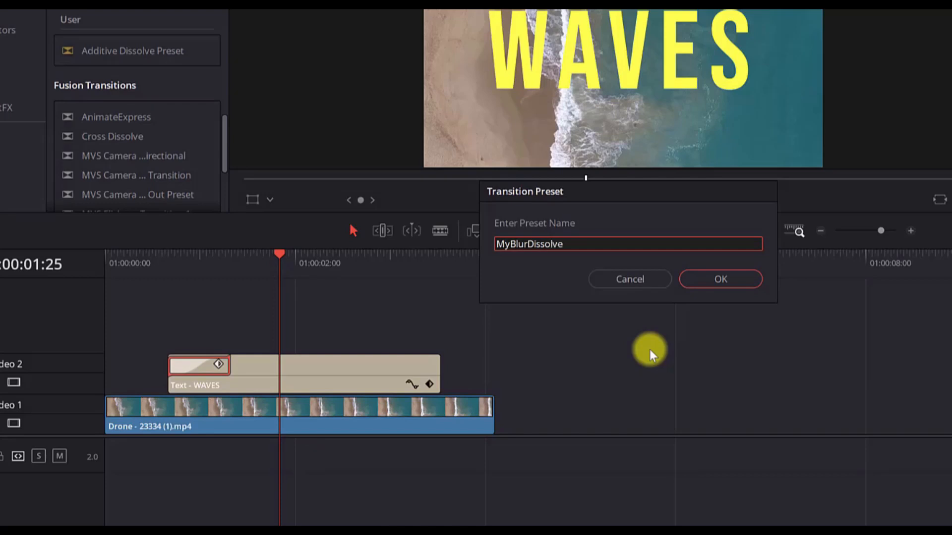
pyautogui.click(720, 279)
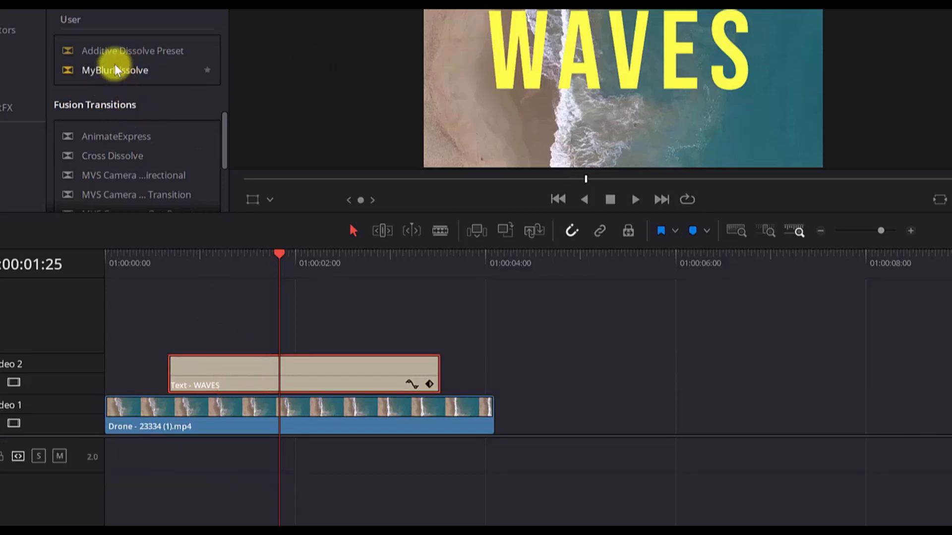
pyautogui.moveTo(301, 361)
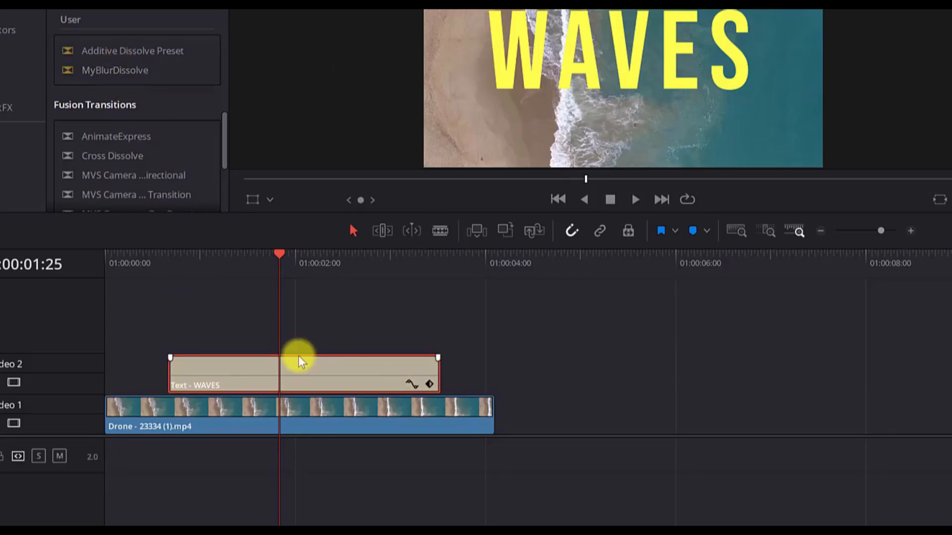
pyautogui.moveTo(134, 70)
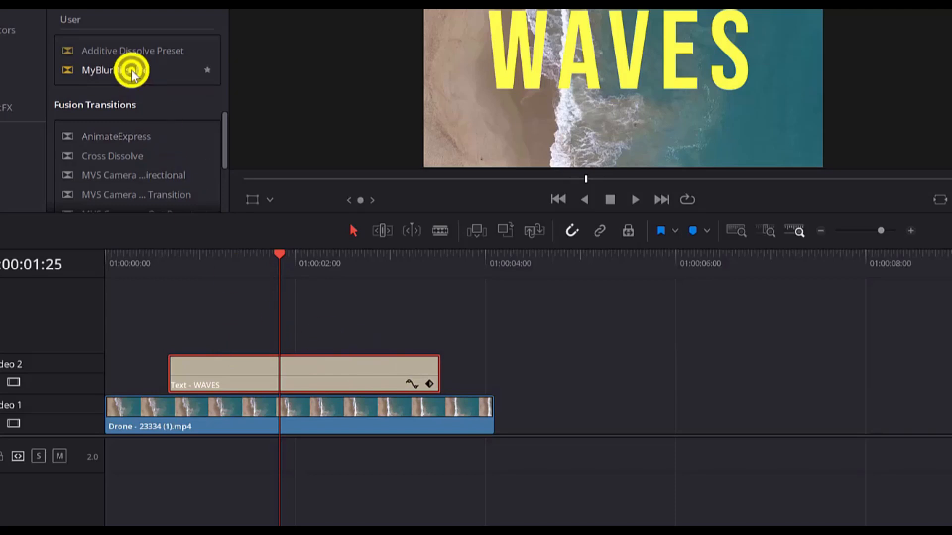
# Add the MyBlurDissolve preset to both edit points of the selected WAVES title.
pyautogui.rightClick(118, 69)
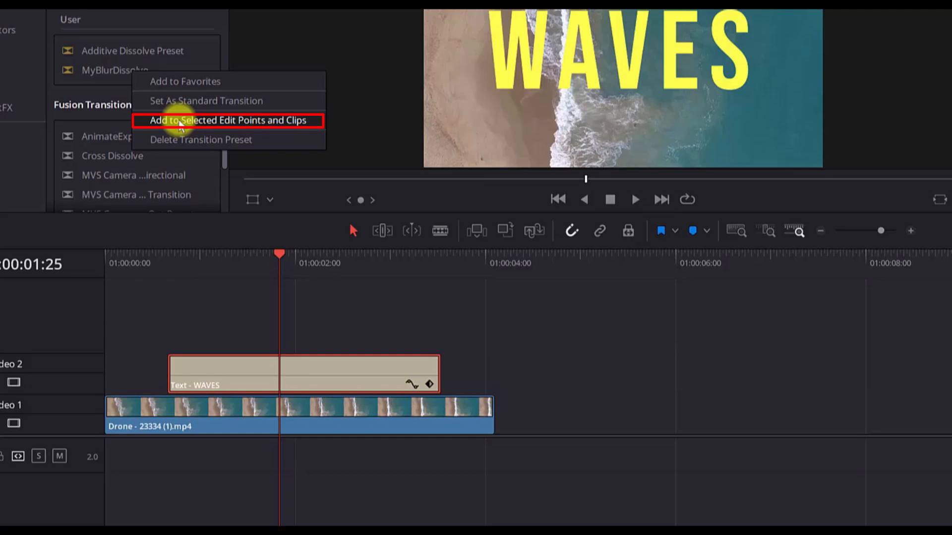
pyautogui.click(229, 120)
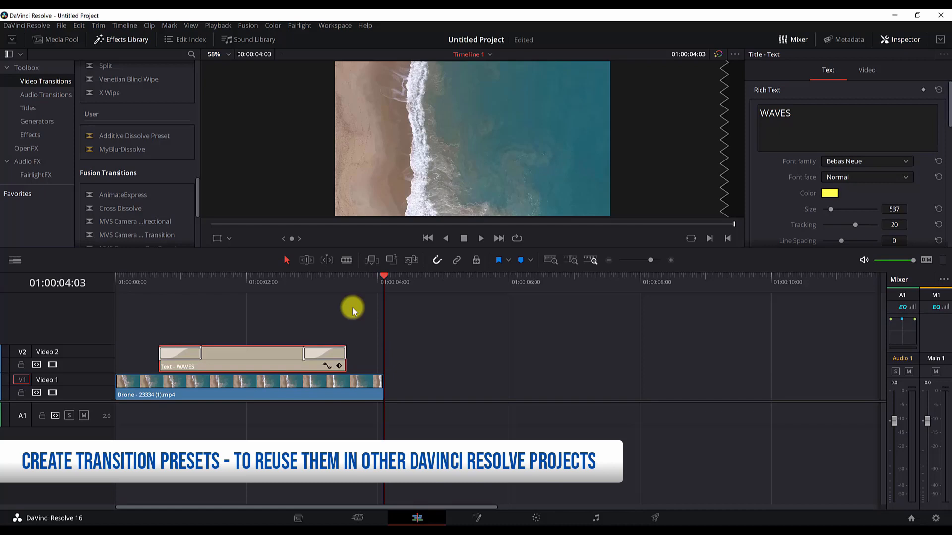
pyautogui.moveTo(386, 369)
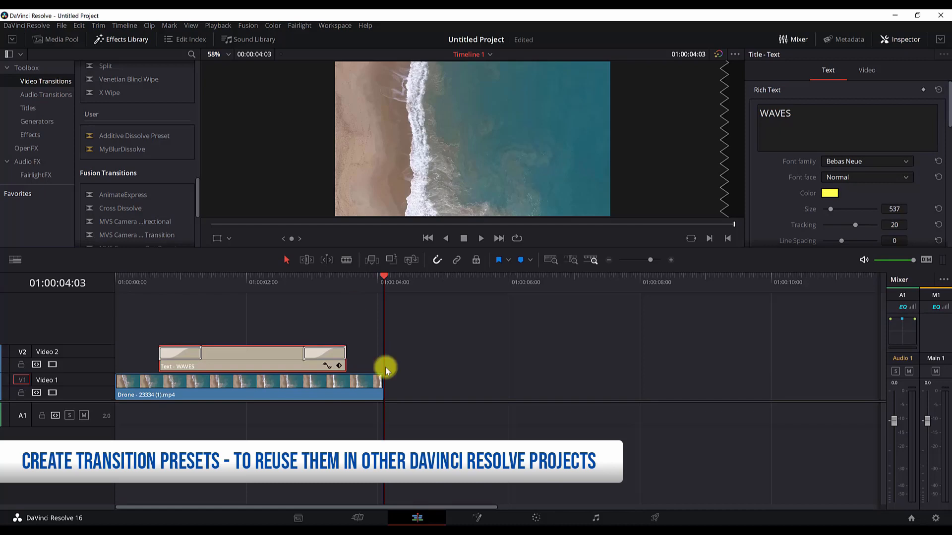